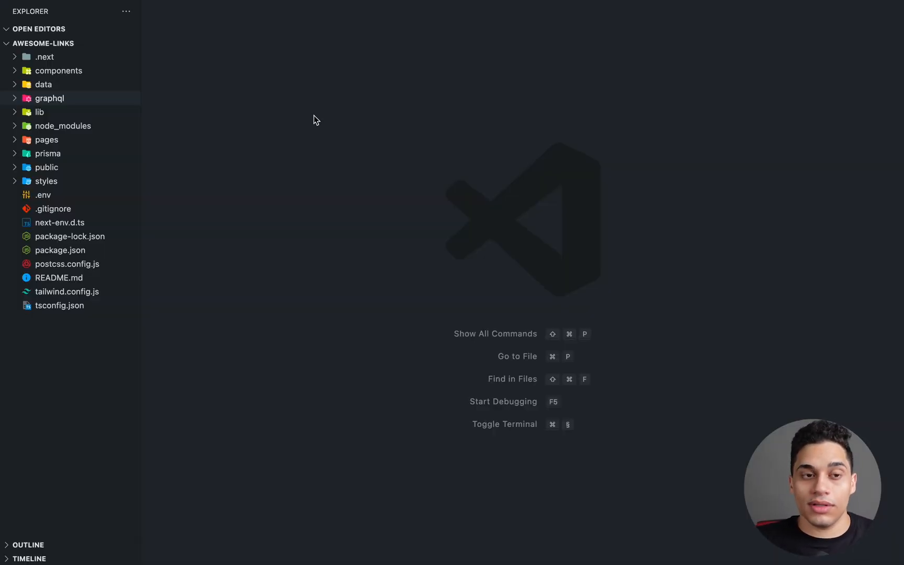
{"action": "mouse_move", "coordinate": [162, 114]}
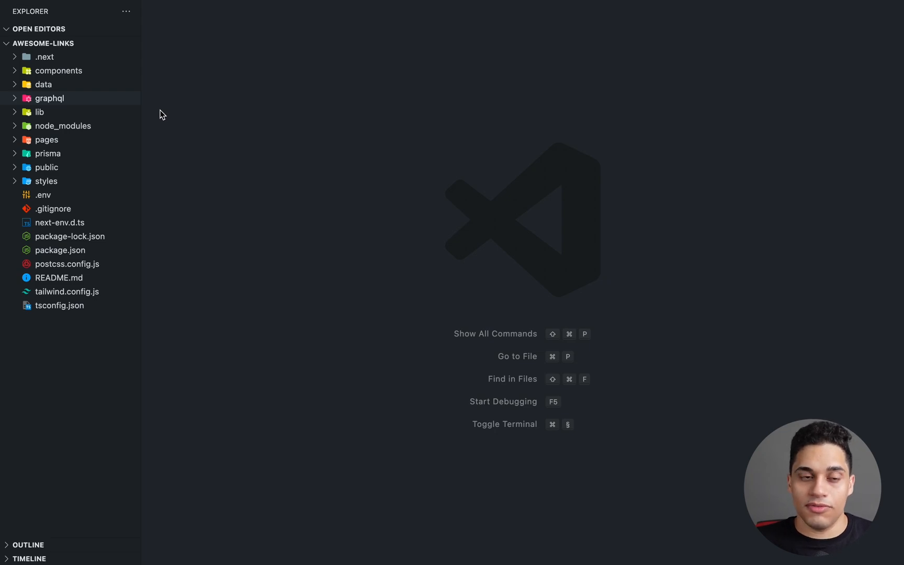
{"action": "mouse_move", "coordinate": [92, 98]}
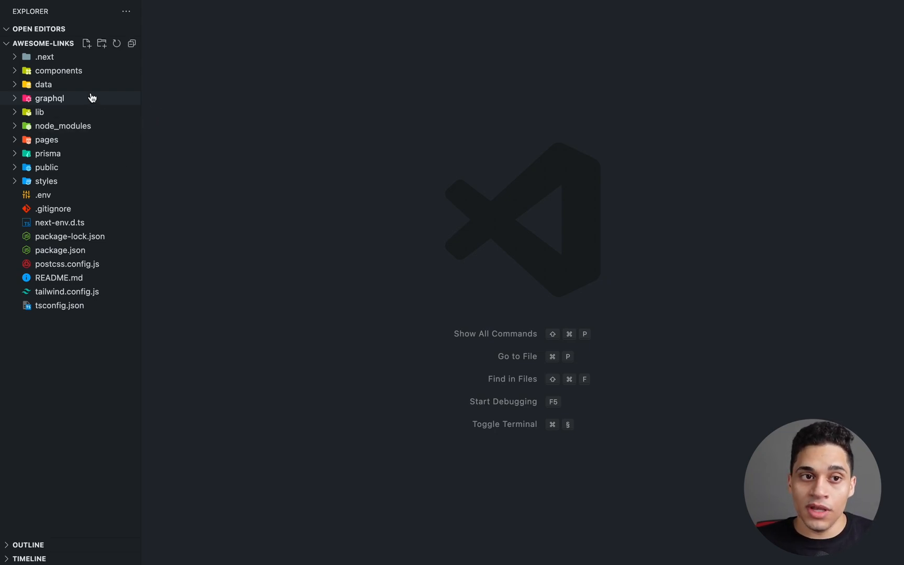
Expand the graphql and types folders to reveal index.ts, Link.ts and User.ts.
{"action": "left_click", "coordinate": [49, 97]}
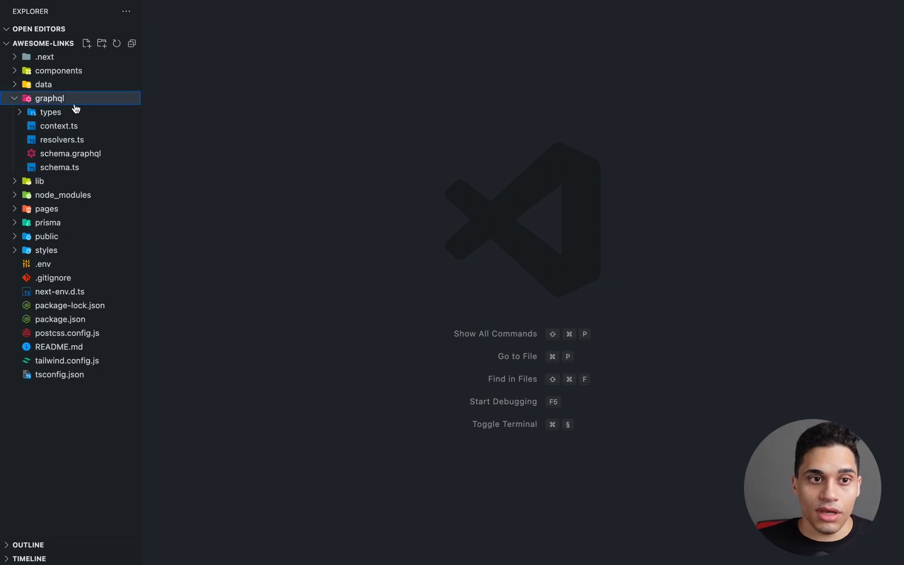
{"action": "left_click", "coordinate": [51, 112]}
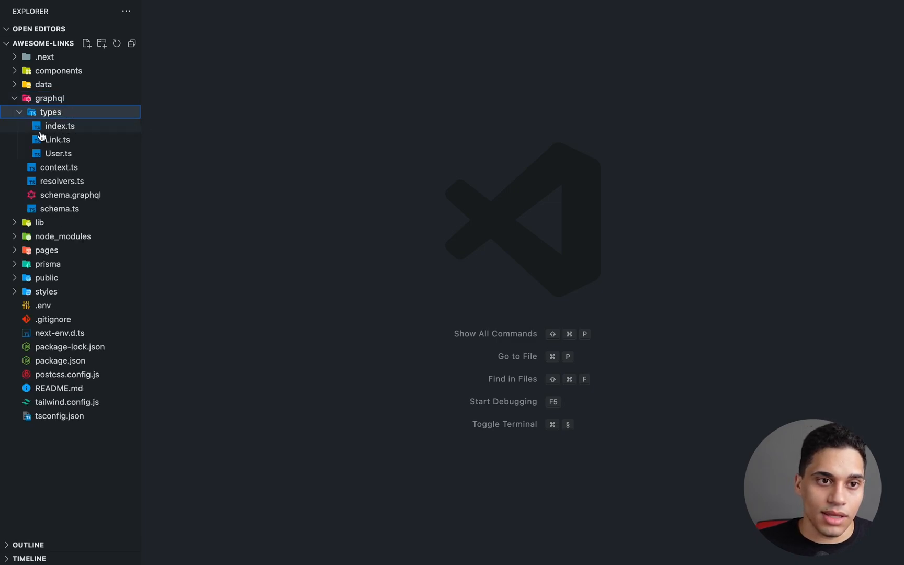
In Link.ts, add a LinksQuery extendType on Query returning a nonNull list of all links.
{"action": "left_click", "coordinate": [56, 139]}
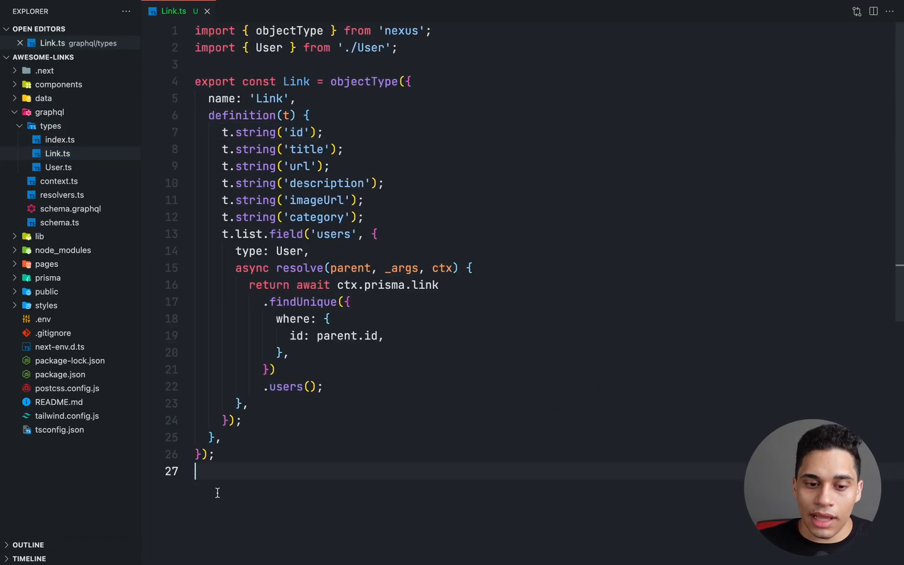
{"action": "key", "text": "enter"}
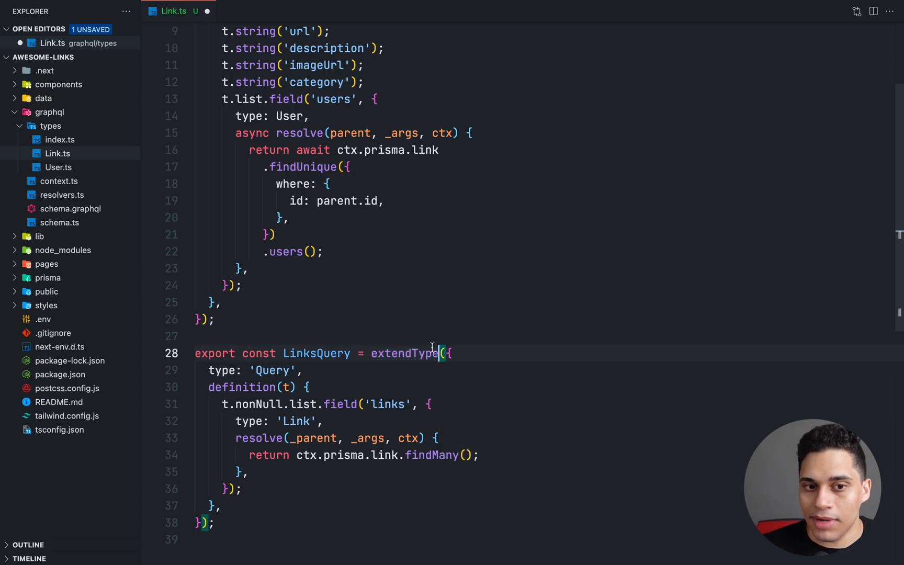
{"action": "mouse_move", "coordinate": [406, 354]}
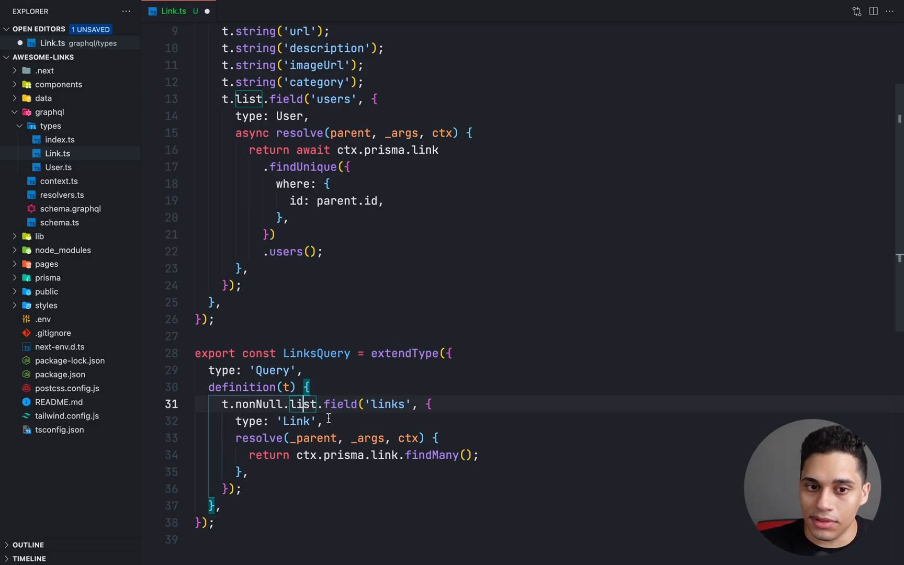
Review the LinksQuery code and switch to the Mission Control desktop overview.
{"action": "left_click", "coordinate": [323, 420]}
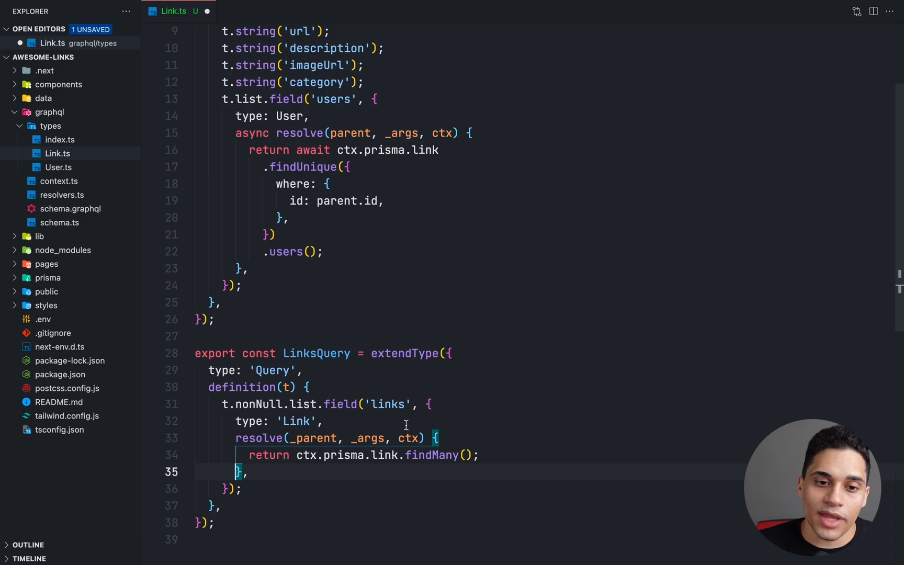
{"action": "mouse_move", "coordinate": [293, 438]}
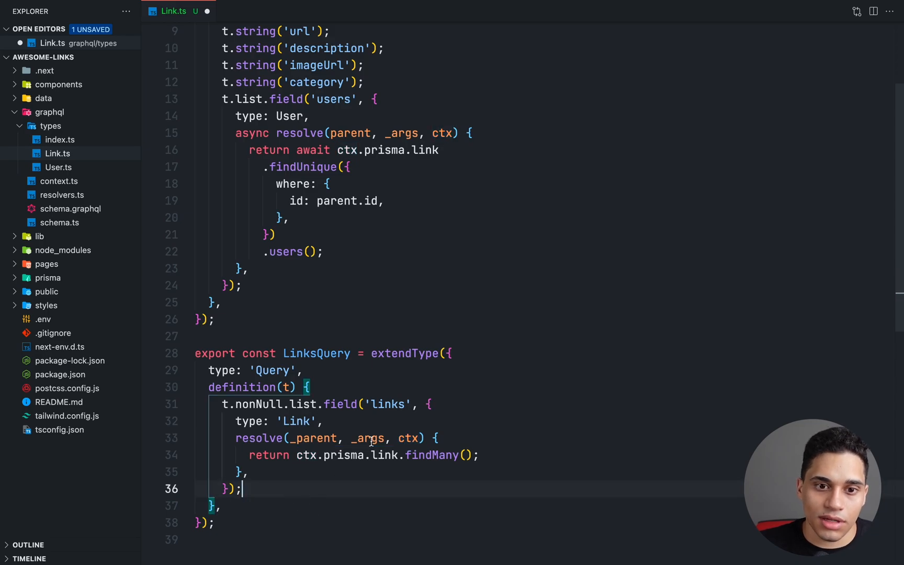
{"action": "mouse_move", "coordinate": [499, 363]}
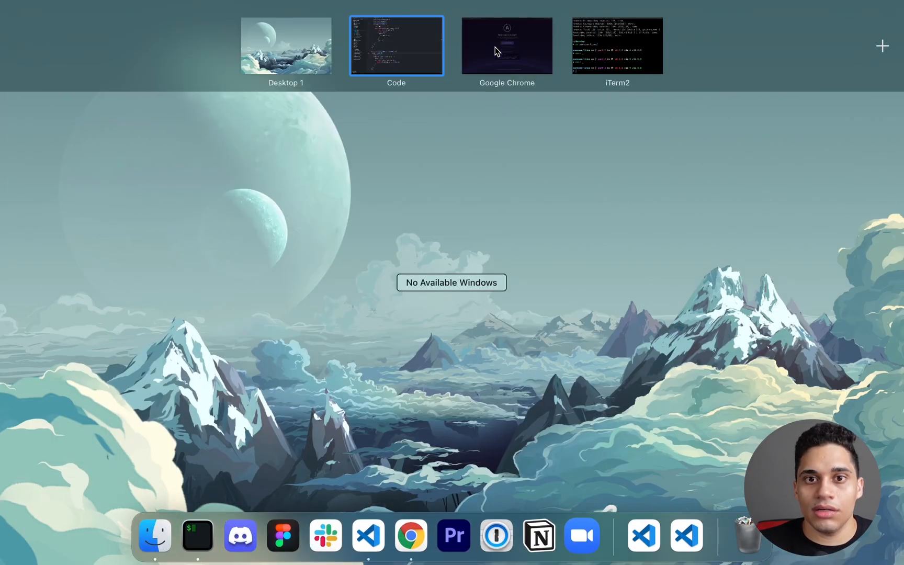
Bring the Google Chrome desktop forward, showing the local Apollo Server landing page.
{"action": "left_click", "coordinate": [507, 46]}
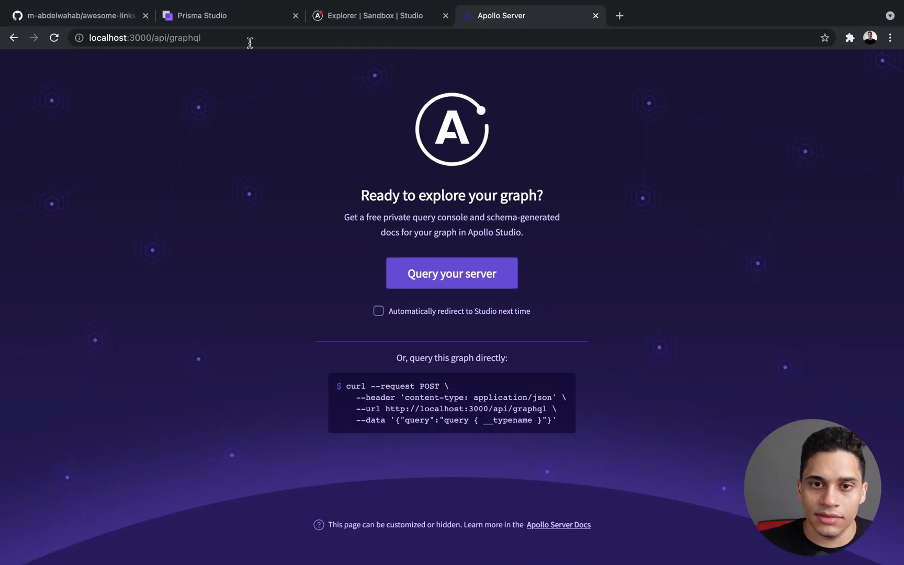
{"action": "mouse_move", "coordinate": [471, 300]}
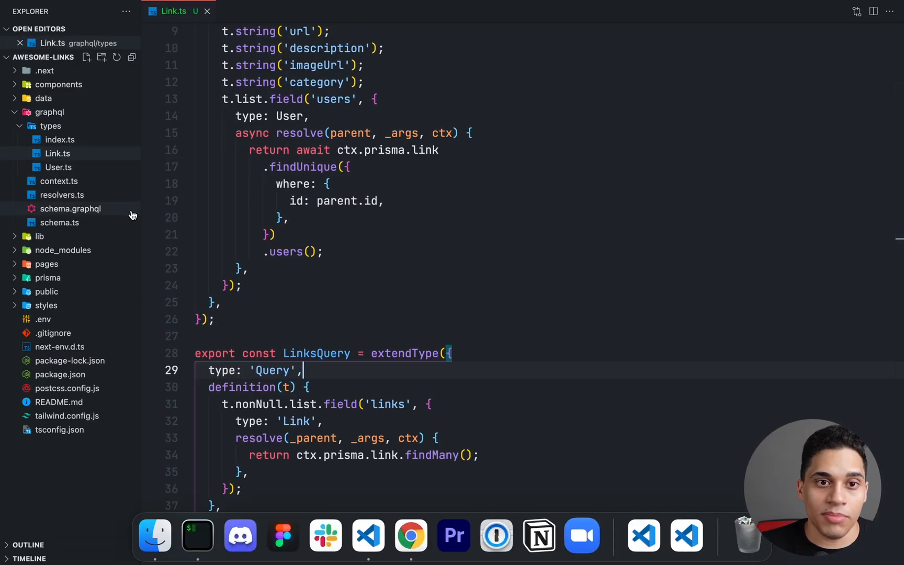
Check schema.graphql for the new links query on Query, then return to Chrome.
{"action": "left_click", "coordinate": [70, 208]}
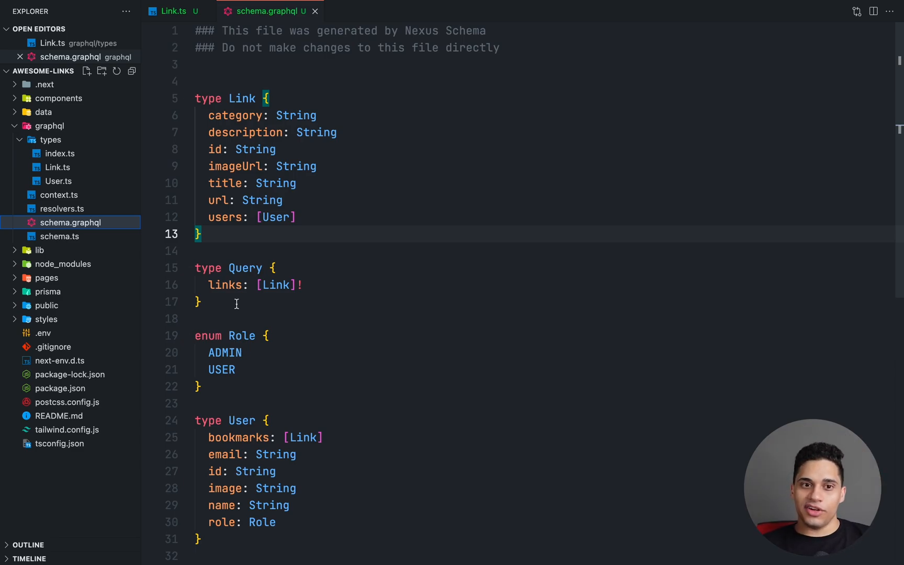
{"action": "left_click", "coordinate": [225, 284]}
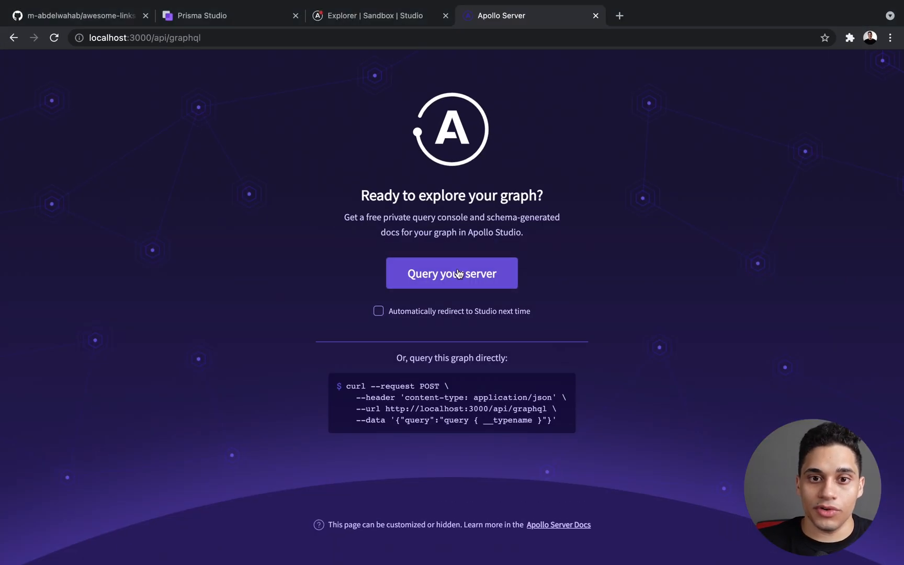
In Sandbox Explorer, build ExampleQuery for links with title, url, description and imageUrl.
{"action": "left_click", "coordinate": [452, 273]}
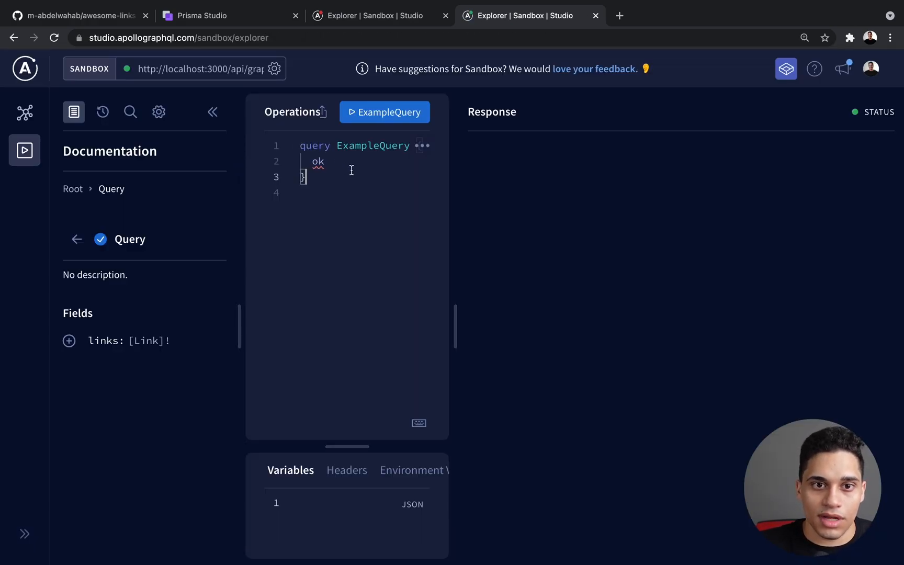
{"action": "key", "text": "Backspace"}
{"action": "type", "text": "links {"}
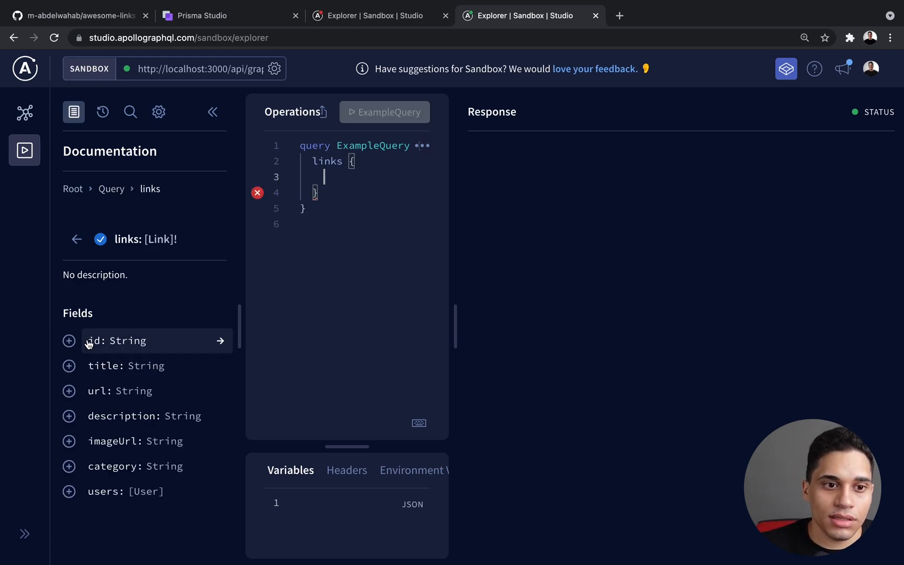
{"action": "left_click", "coordinate": [69, 390]}
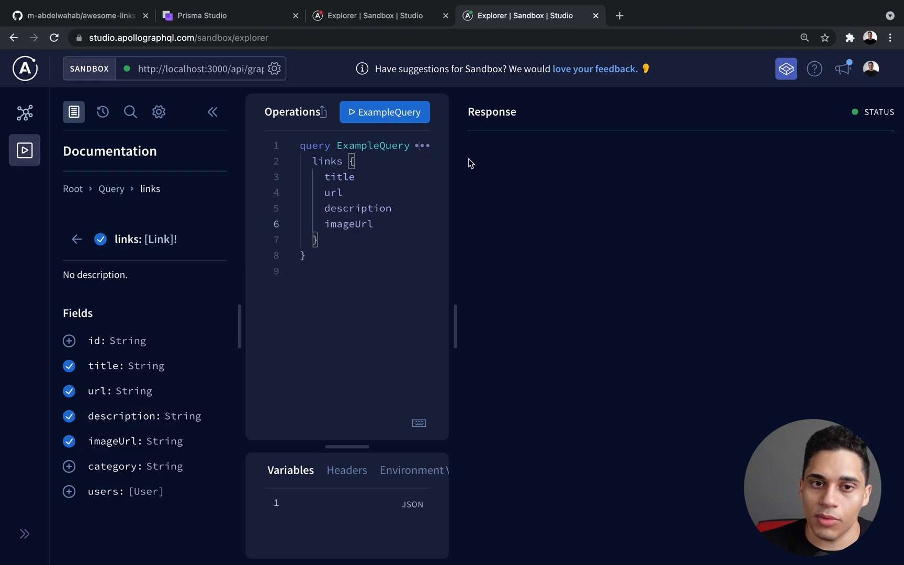
{"action": "mouse_move", "coordinate": [442, 111]}
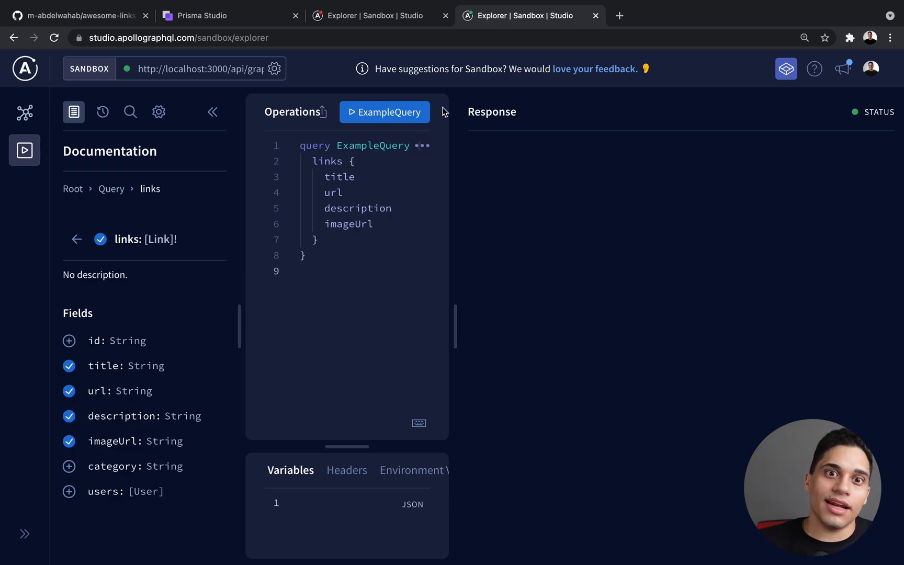
Run ExampleQuery and view the four returned links in table view.
{"action": "left_click", "coordinate": [384, 112]}
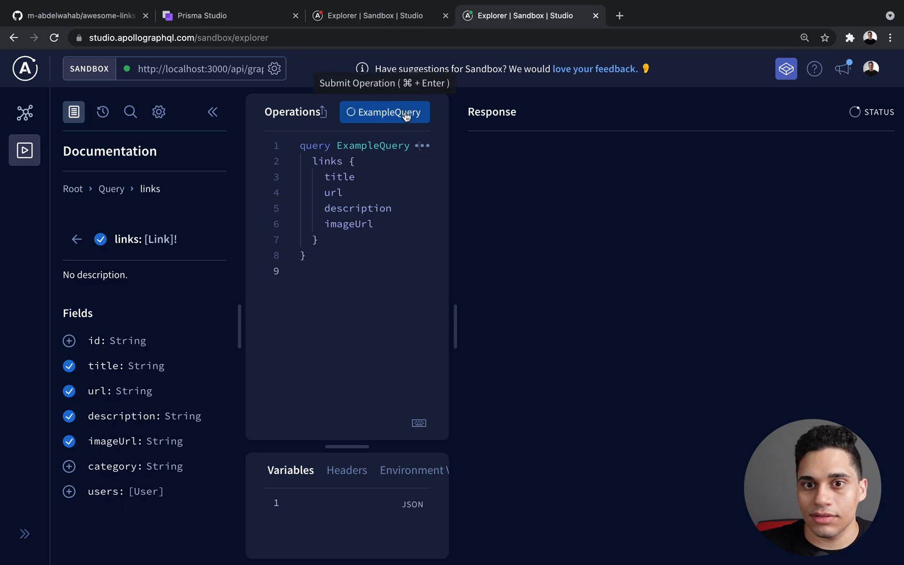
{"action": "left_click", "coordinate": [384, 112]}
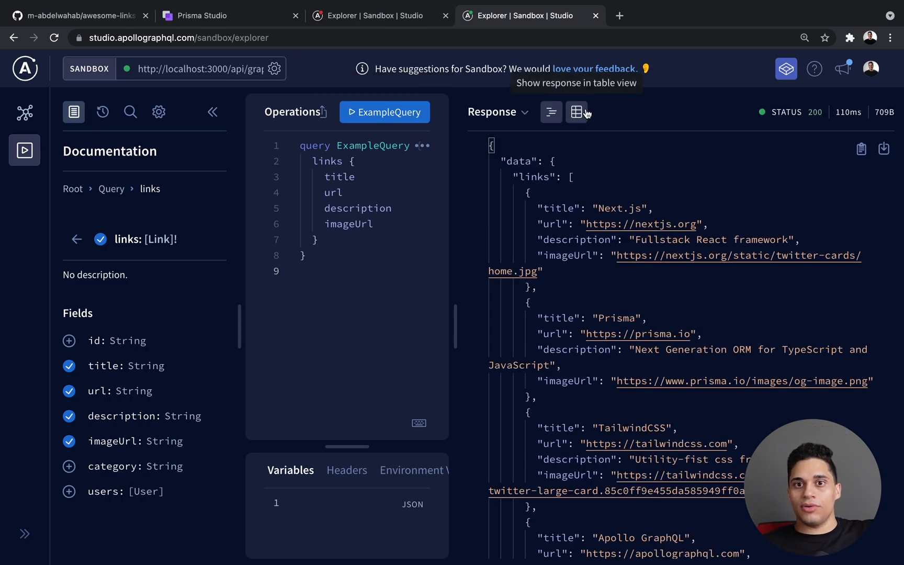
{"action": "left_click", "coordinate": [576, 112]}
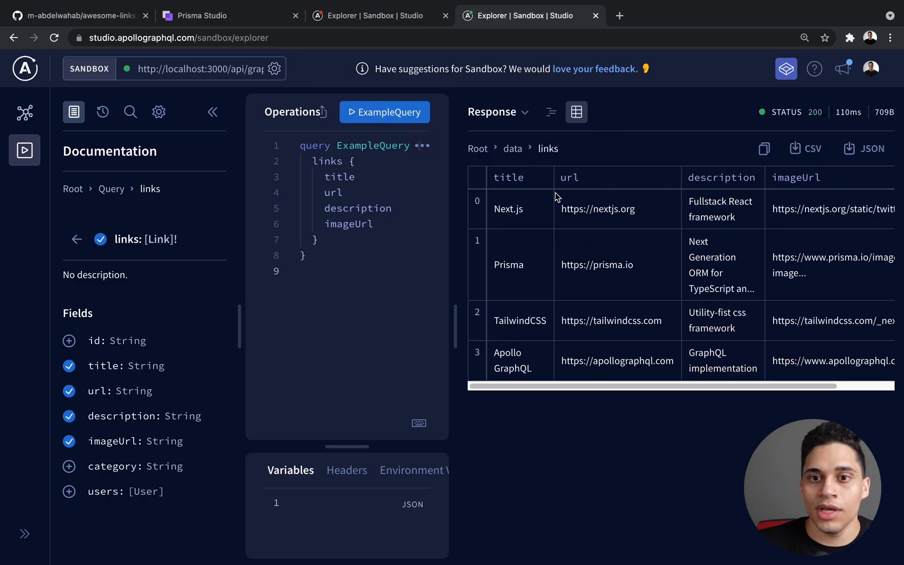
{"action": "mouse_move", "coordinate": [643, 312]}
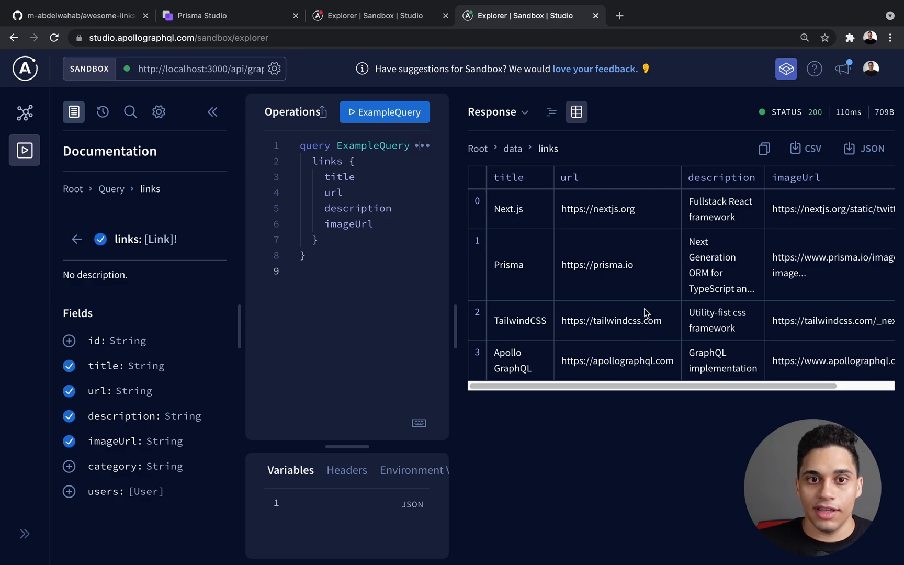